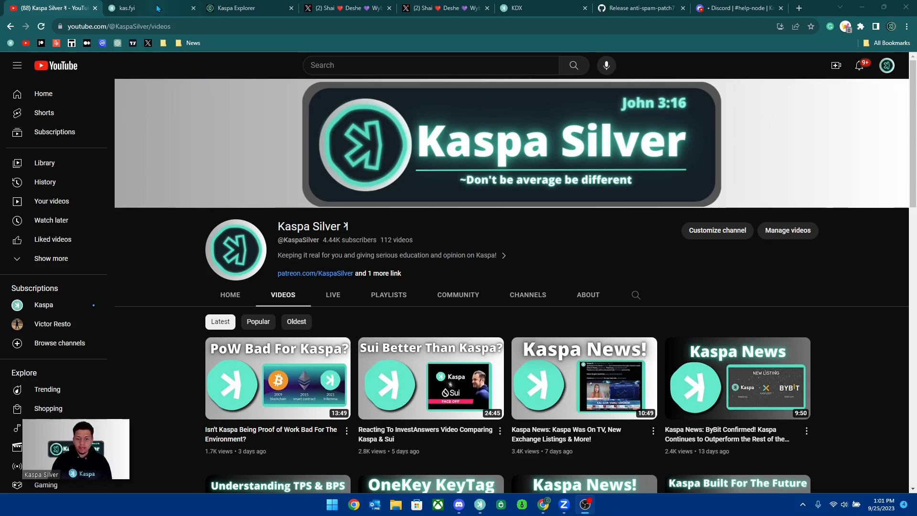
Switch to the kas.fyi tab showing the system-upgrade notice with a 12-hour ETA.
click(127, 7)
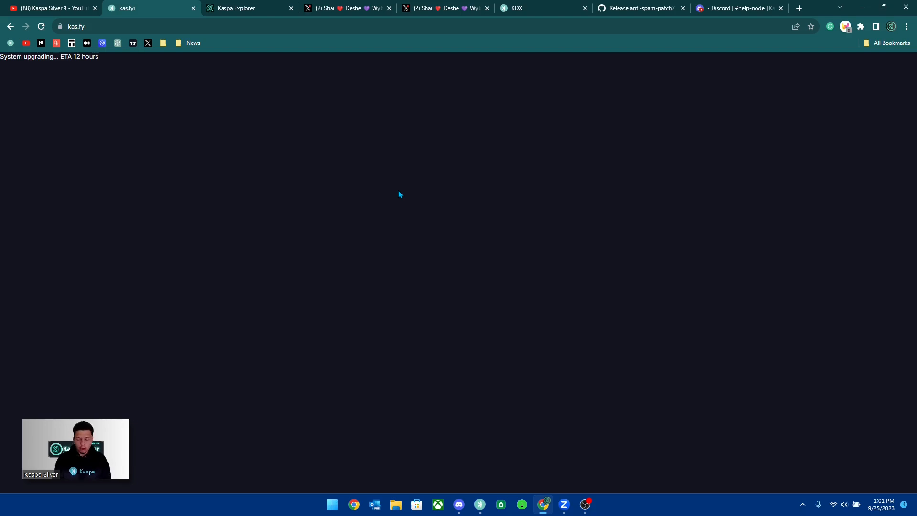
Scroll Kaspa Explorer's latest transactions, hide the KDX log, then view DesheShai's node-update post.
click(245, 7)
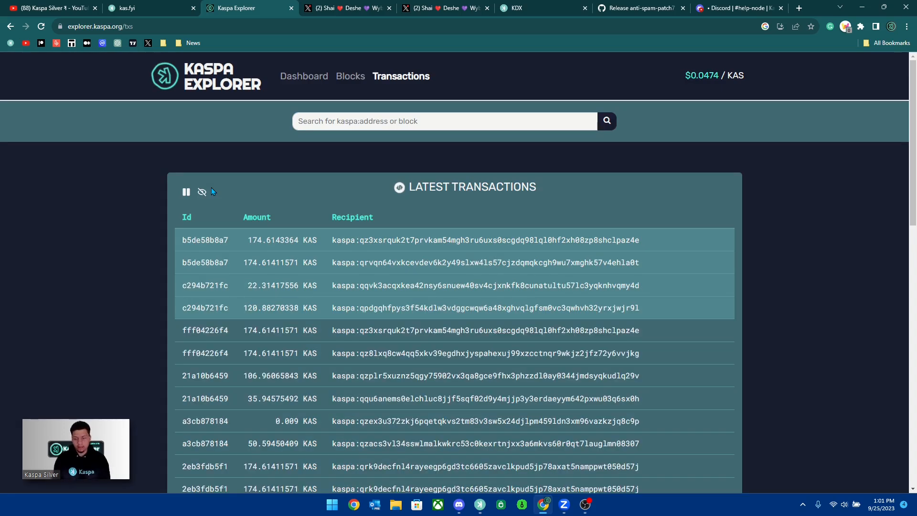
scroll(down, 3)
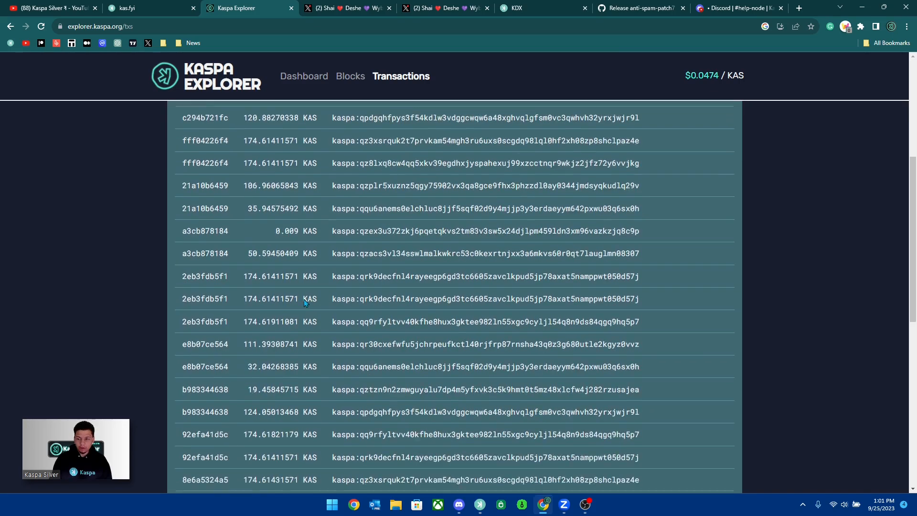
scroll(down, 3)
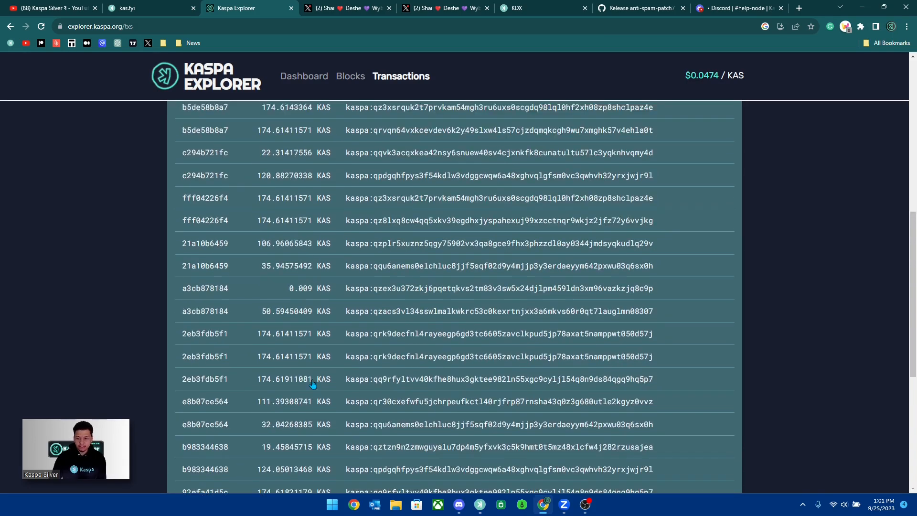
scroll(up, 3)
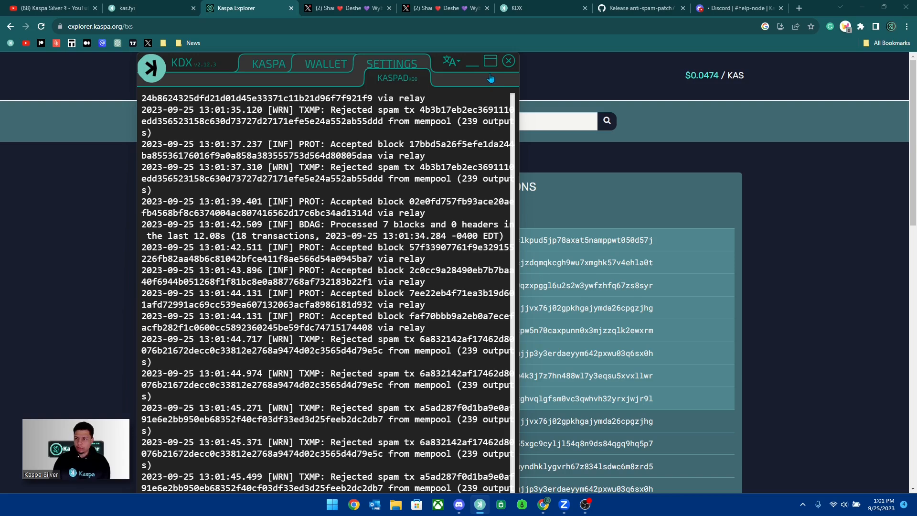
click(508, 60)
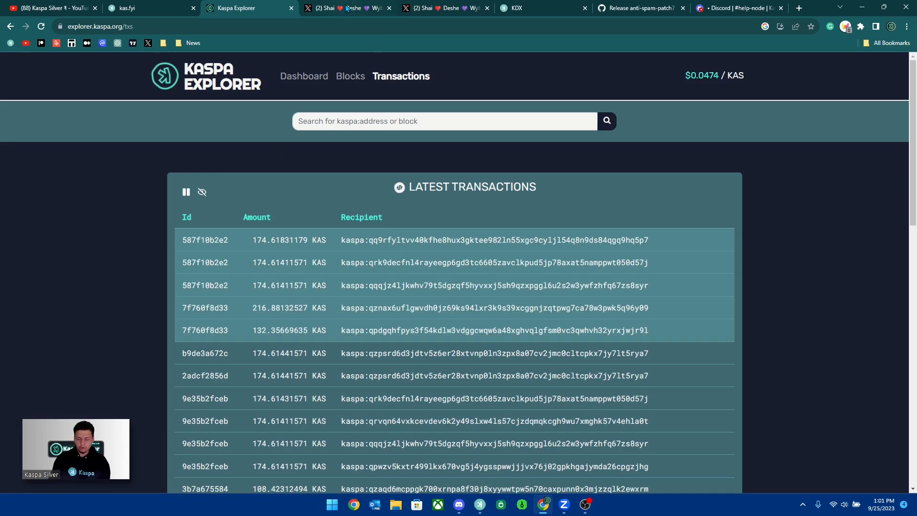
click(345, 7)
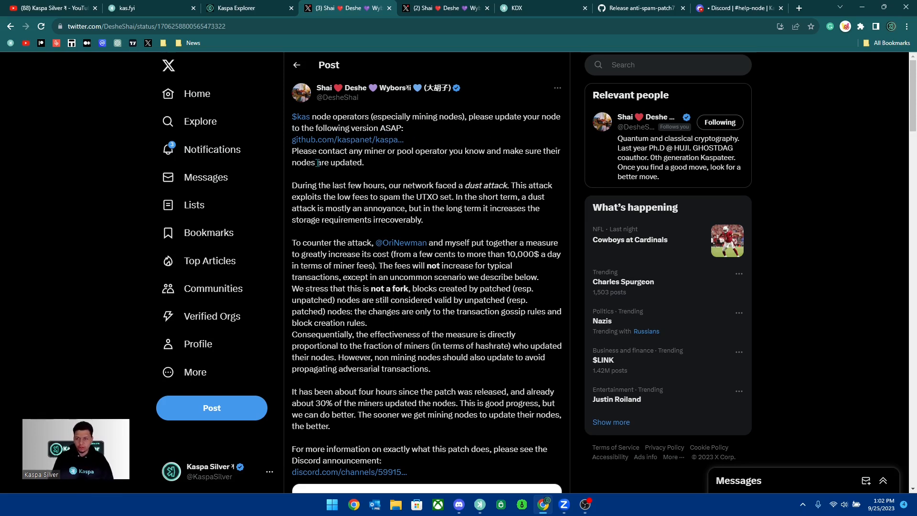
mouse_move(416, 161)
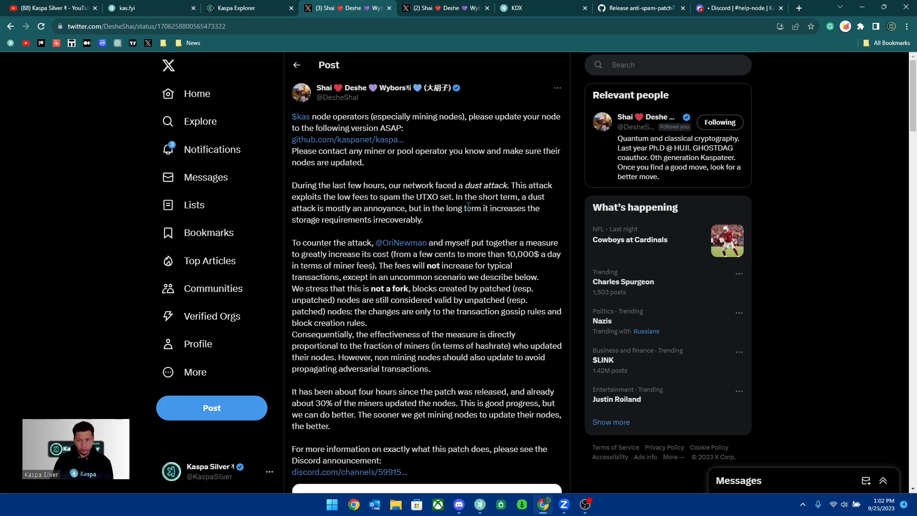
mouse_move(448, 224)
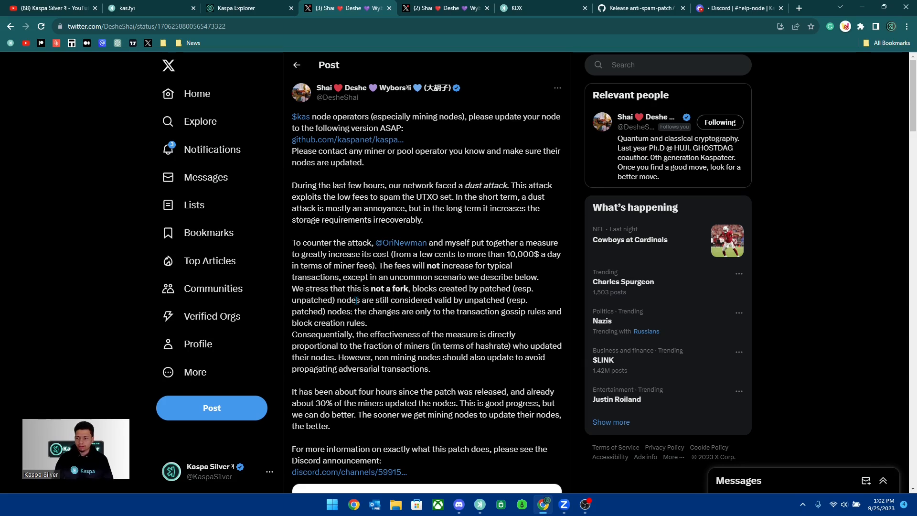
mouse_move(501, 263)
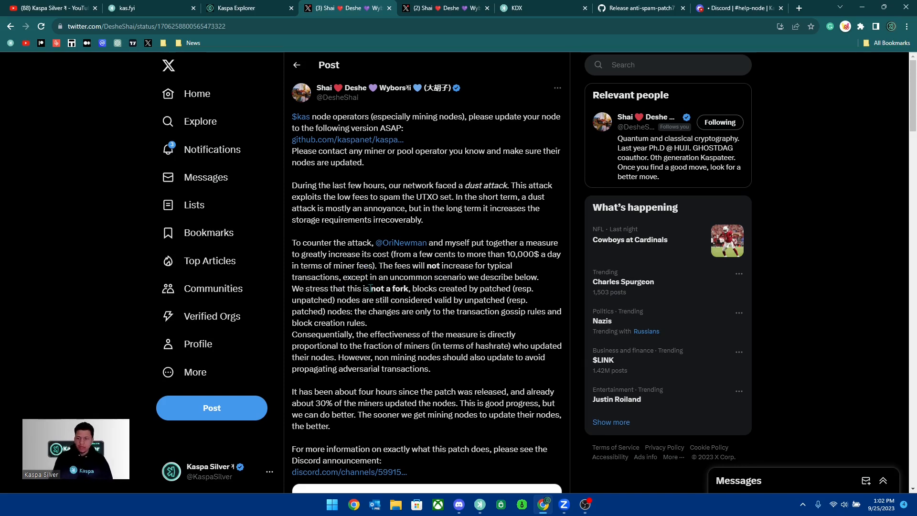
mouse_move(472, 281)
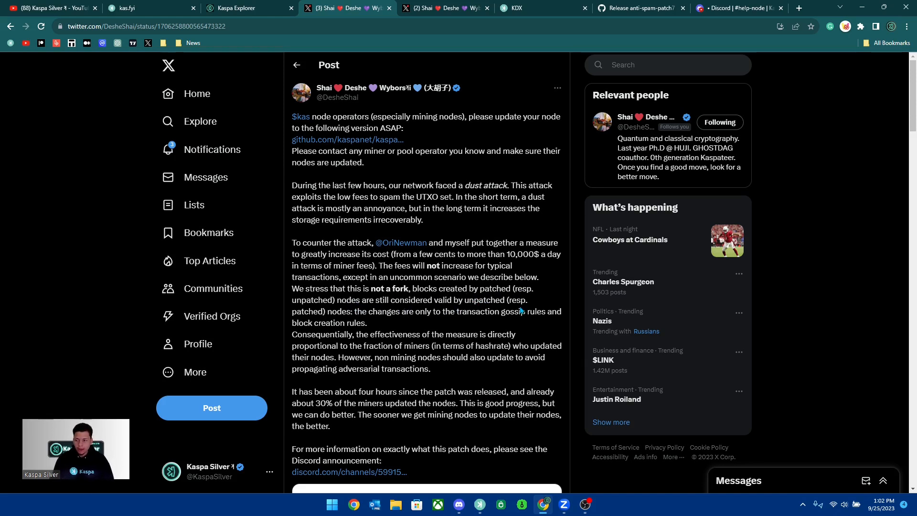
mouse_move(379, 322)
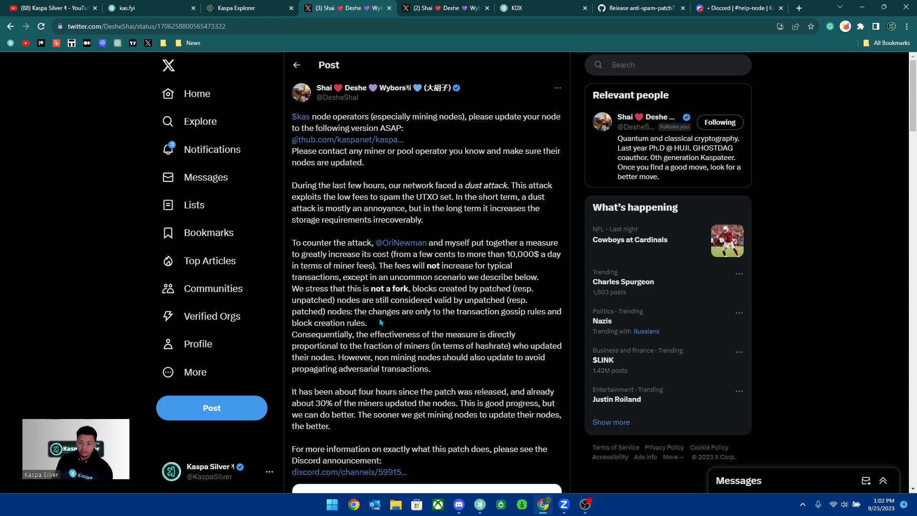
mouse_move(498, 333)
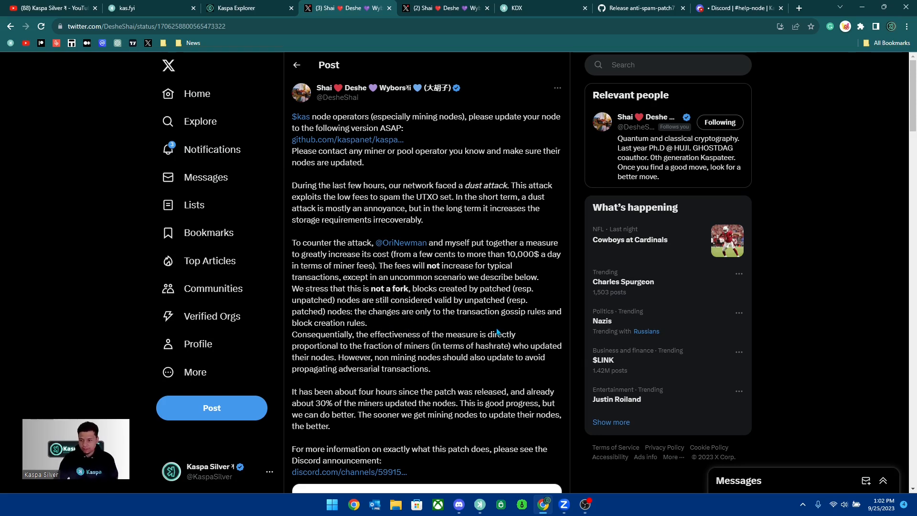
mouse_move(316, 355)
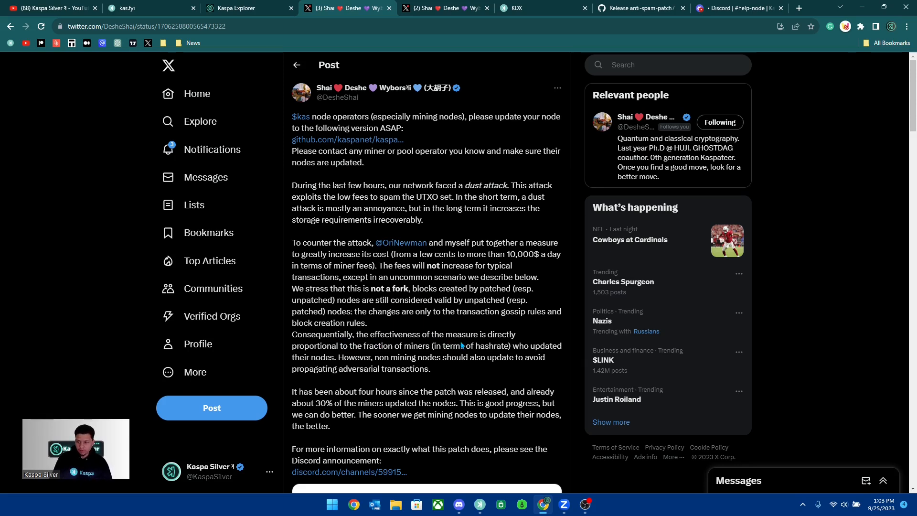
scroll(down, 3)
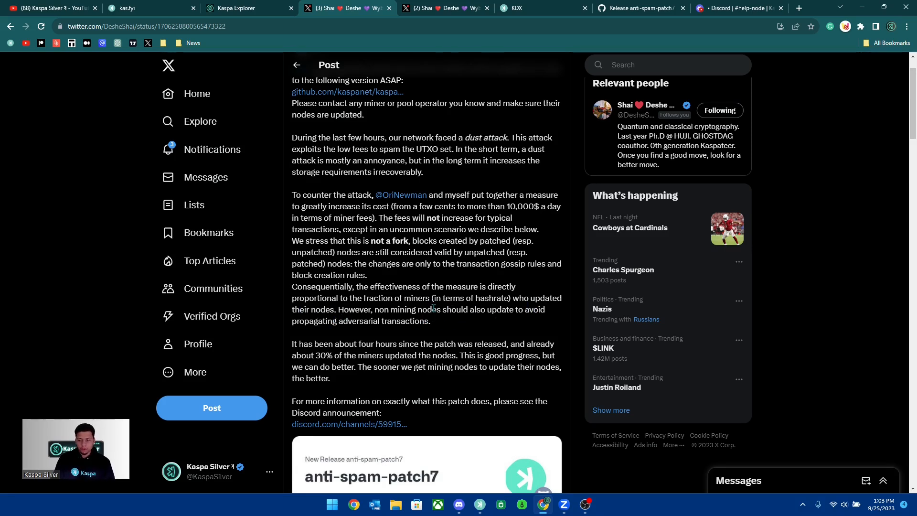
mouse_move(390, 332)
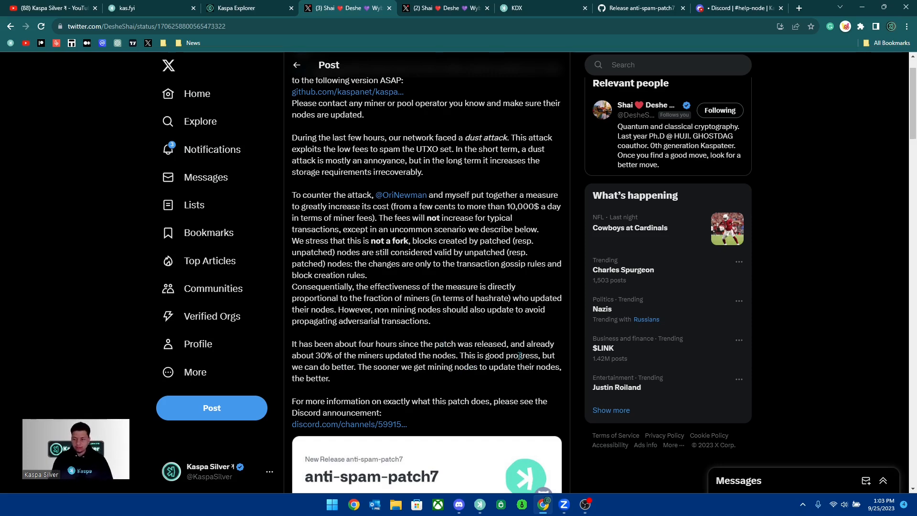
mouse_move(384, 386)
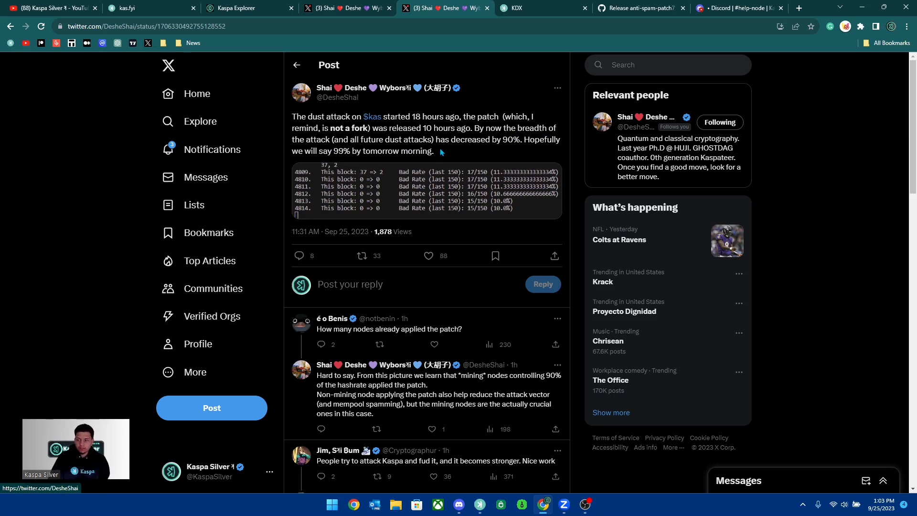
mouse_move(495, 149)
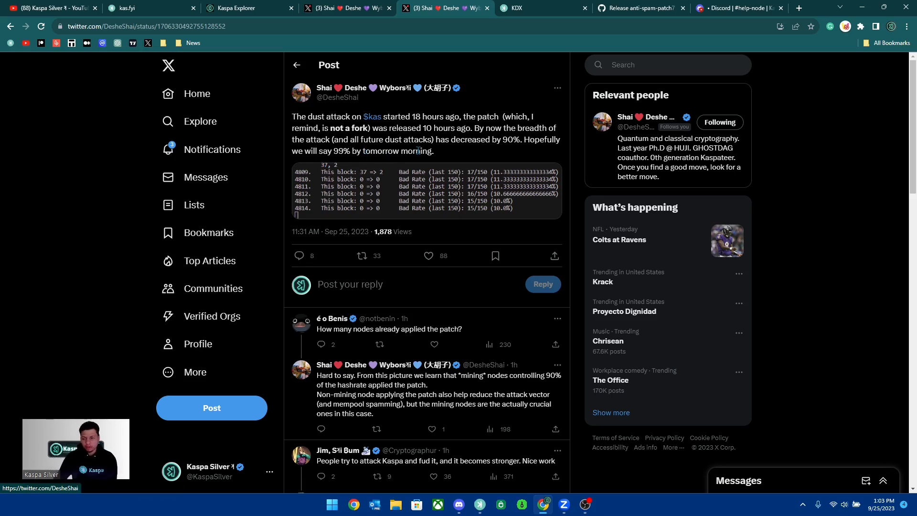
mouse_move(439, 158)
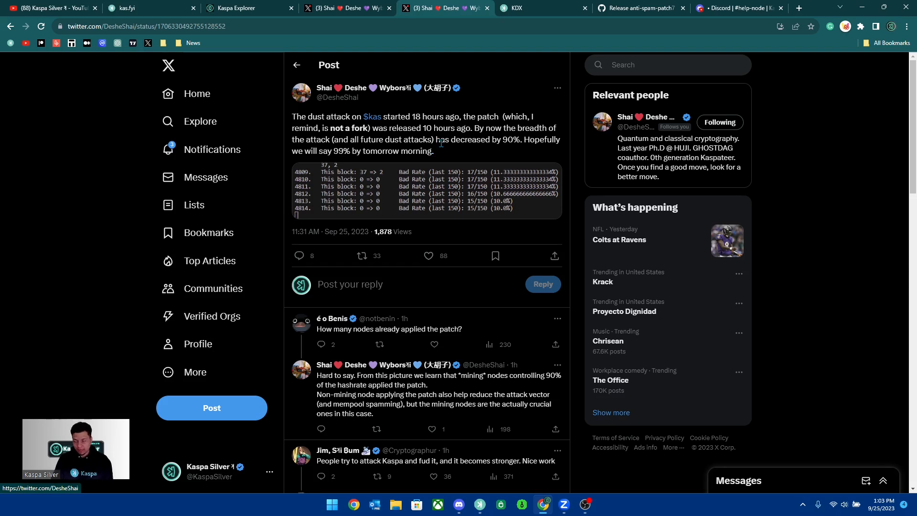
mouse_move(461, 149)
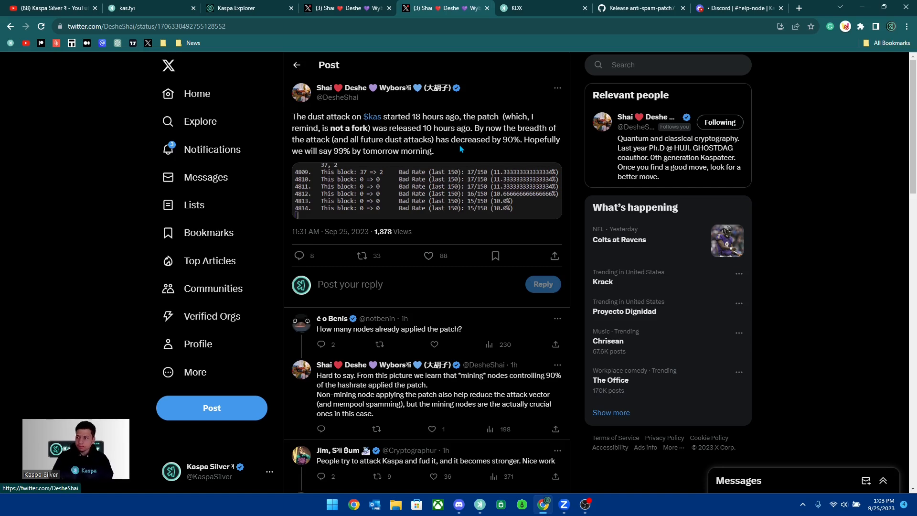
View kdx.app, then bring up the kaspad anti-spam-patch7 GitHub release page.
click(516, 7)
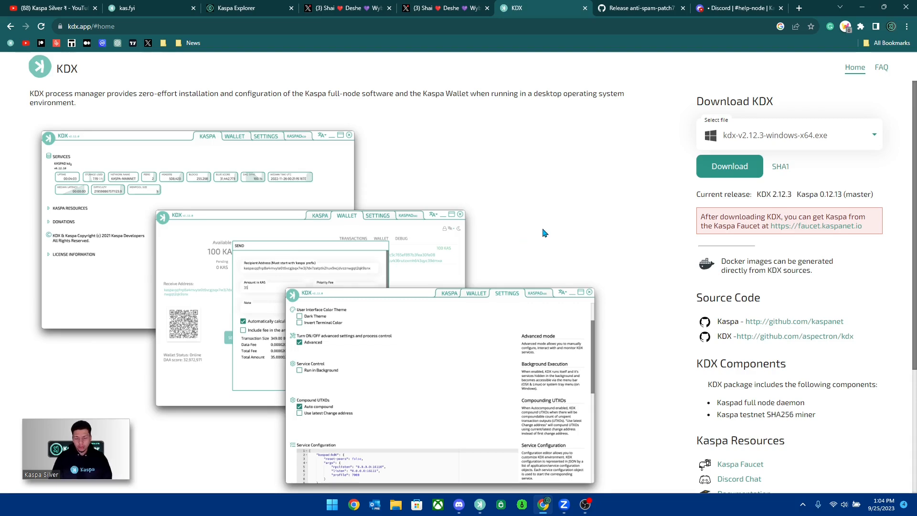
mouse_move(549, 227)
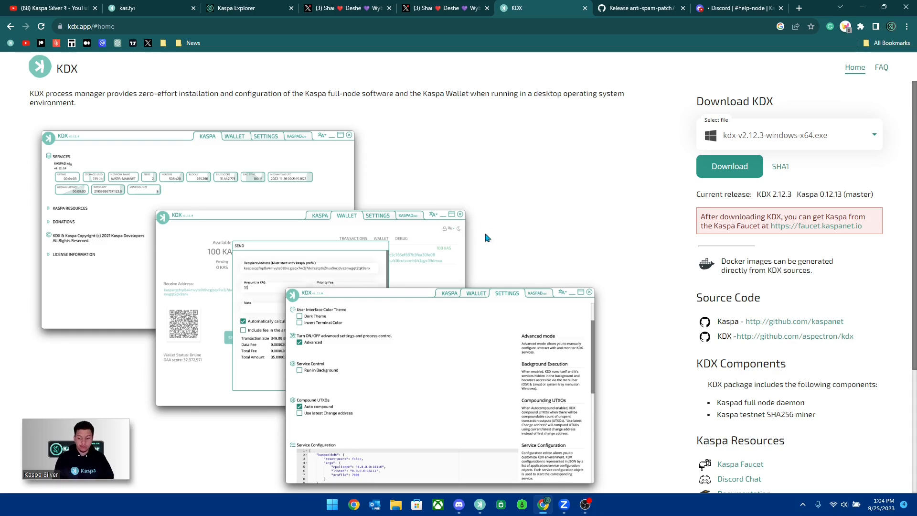
mouse_move(405, 243)
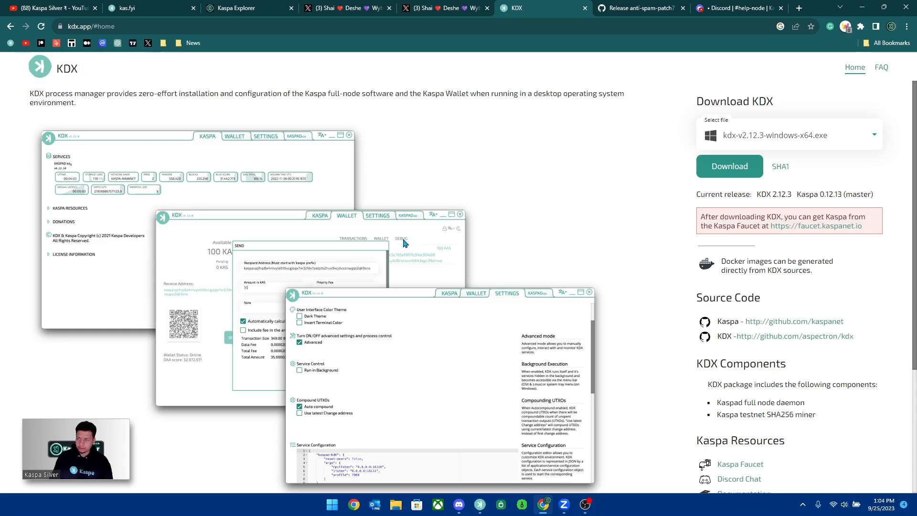
click(638, 8)
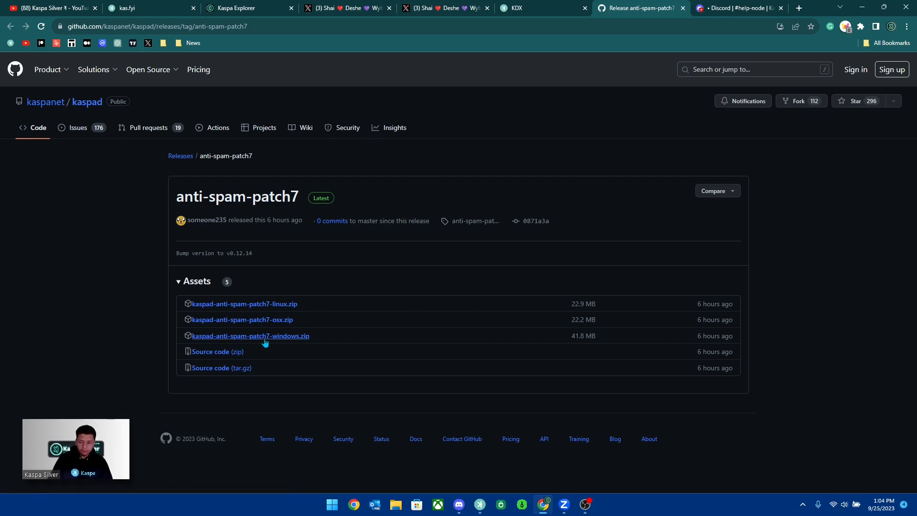
mouse_move(313, 339)
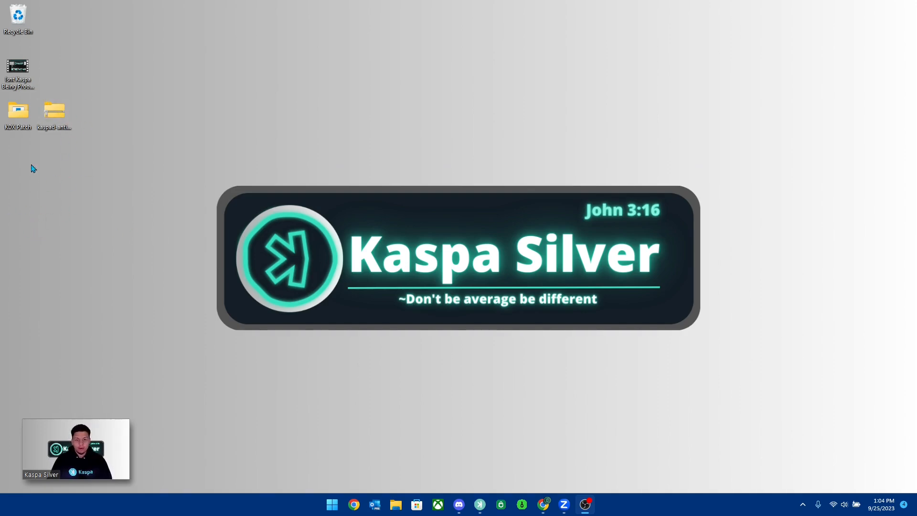
mouse_move(78, 138)
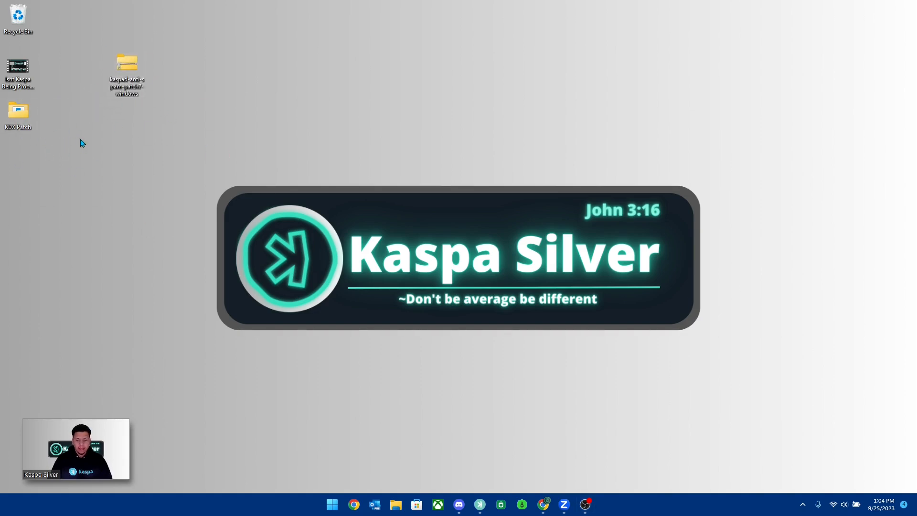
mouse_move(116, 188)
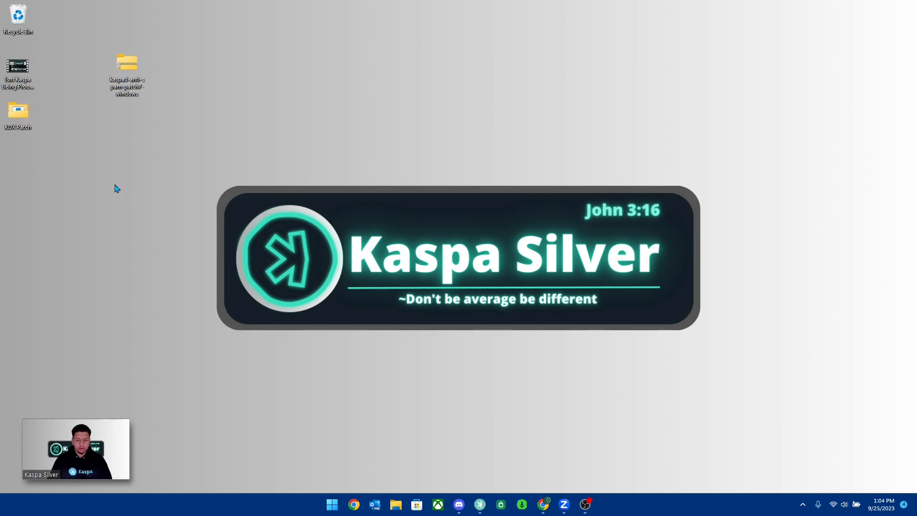
Open the KDX Patch folder and, in a second window, Program Files\Kaspa\KDX\bin\windows-x64.
double_click(17, 111)
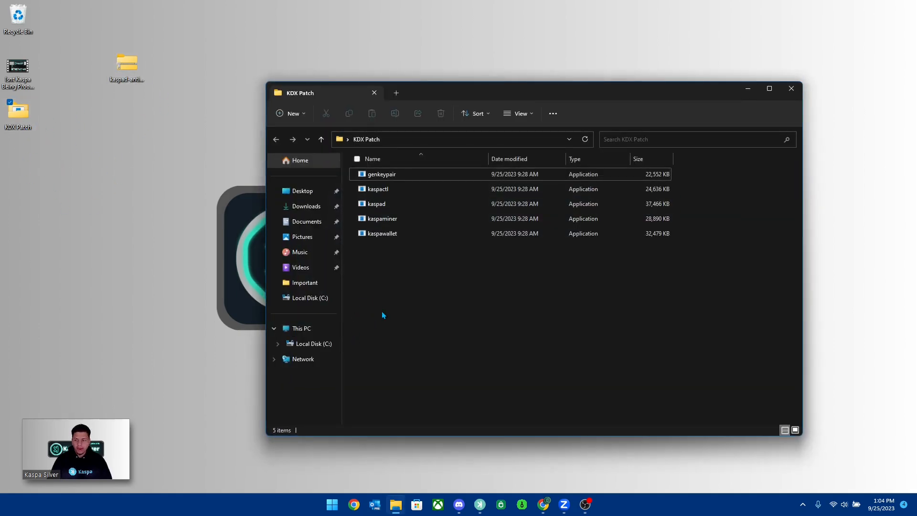
click(378, 188)
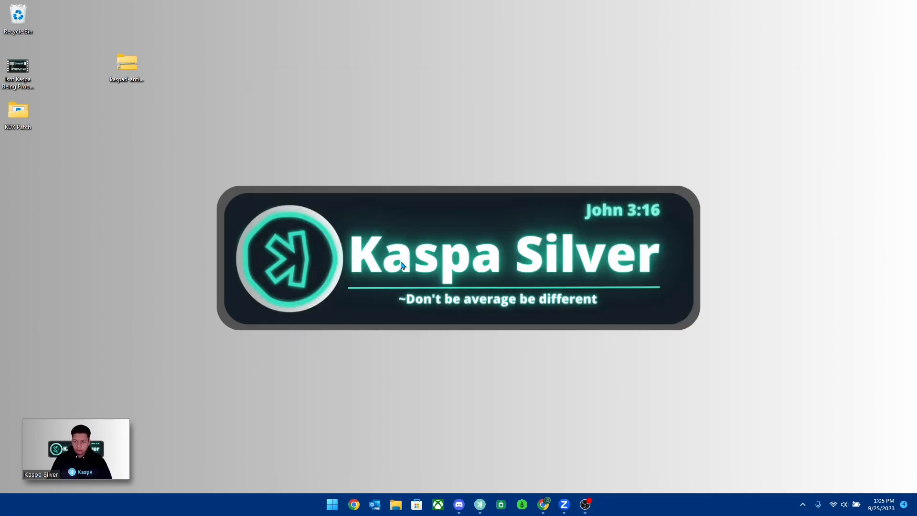
click(396, 505)
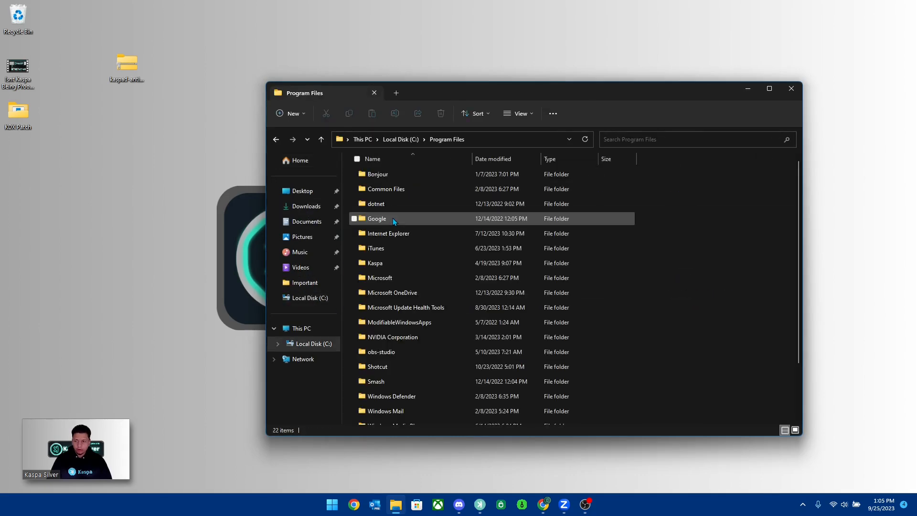
click(373, 263)
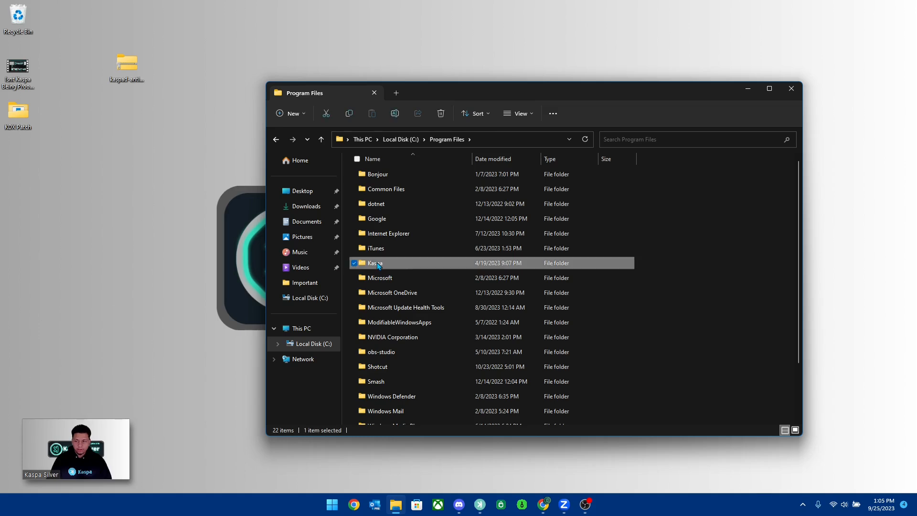
double_click(375, 263)
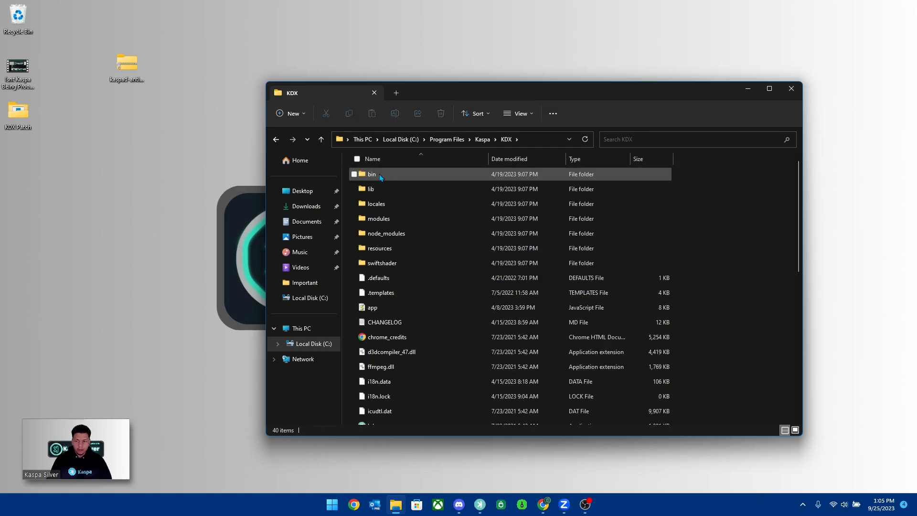
double_click(372, 174)
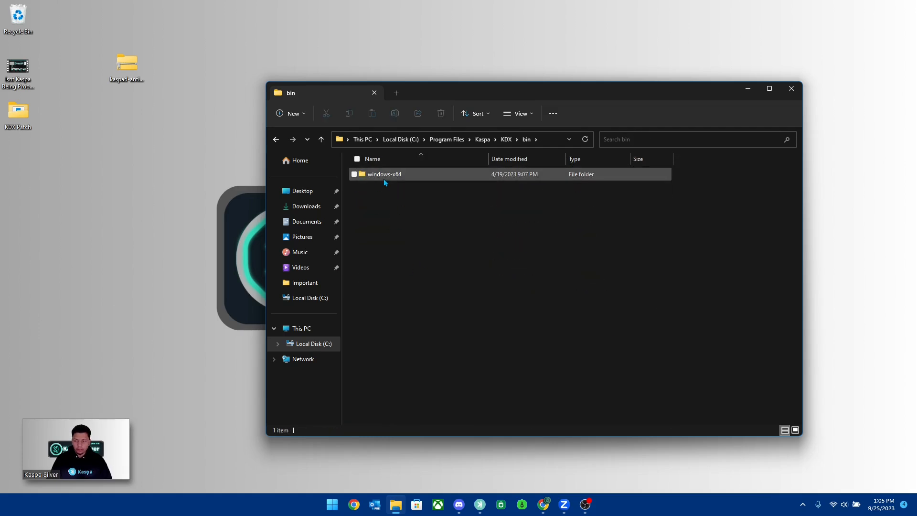
double_click(384, 174)
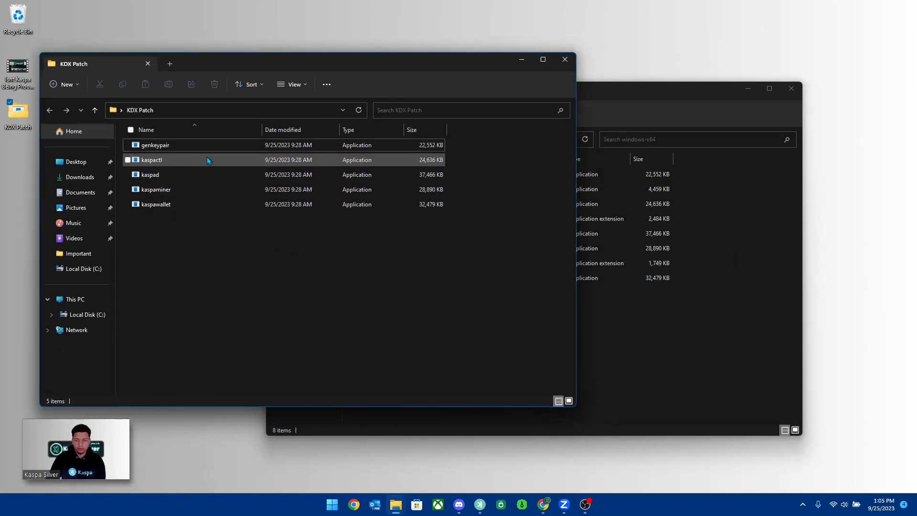
Select all five patched files, then close the KDX Patch window.
key(ctrl+a)
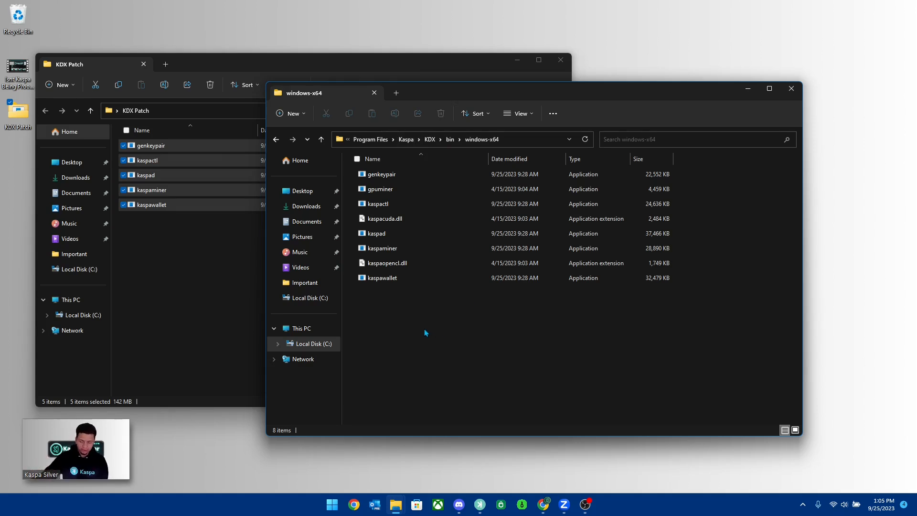
mouse_move(383, 346)
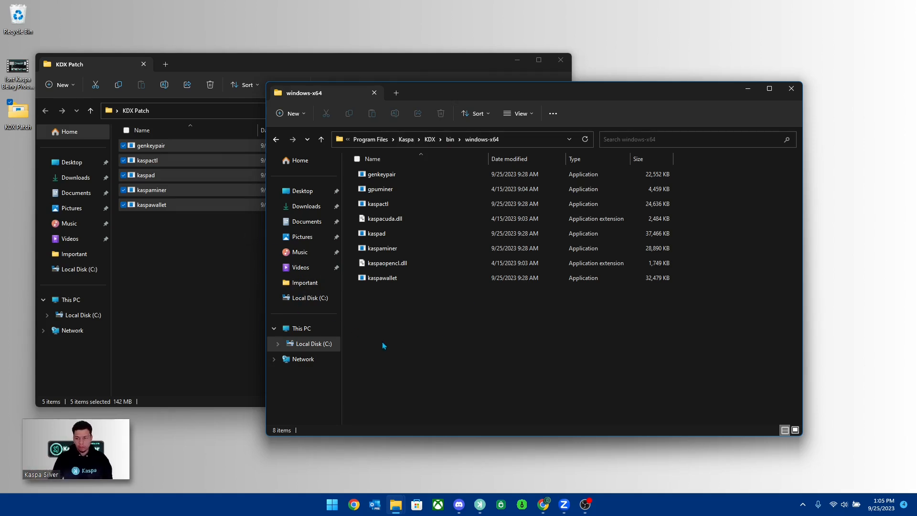
click(382, 277)
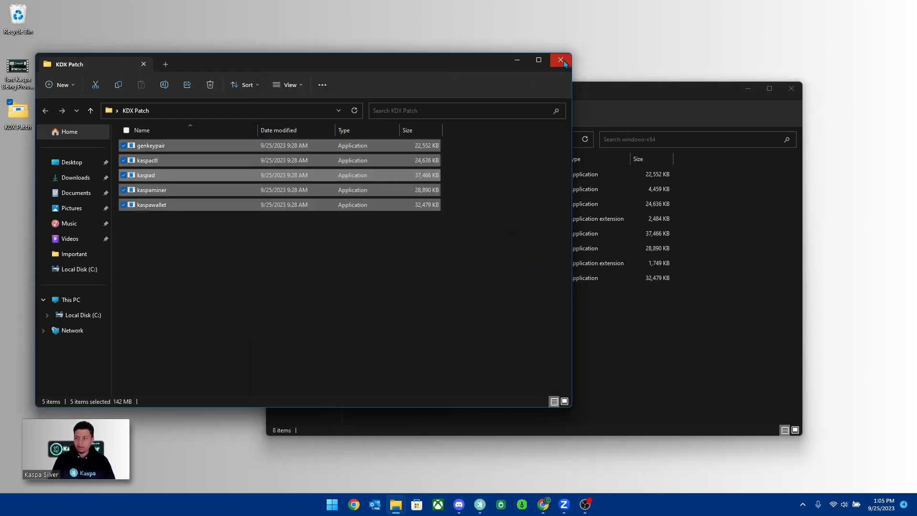
click(560, 61)
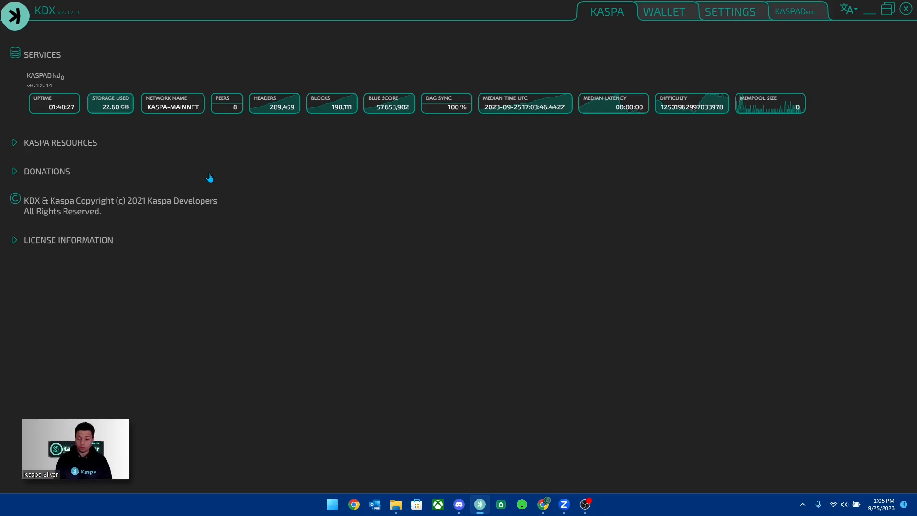
mouse_move(35, 131)
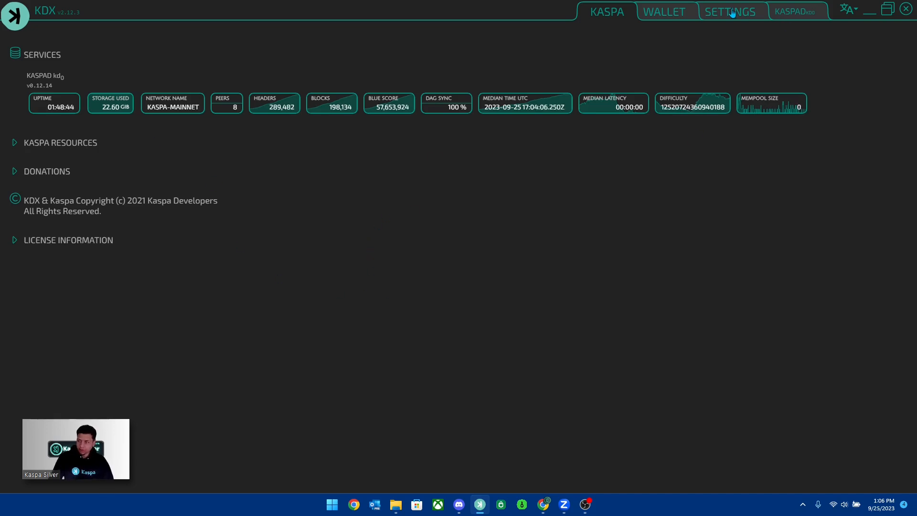
Open KDX's Settings tab after confirming kaspad v0.12.14 on mainnet.
click(730, 11)
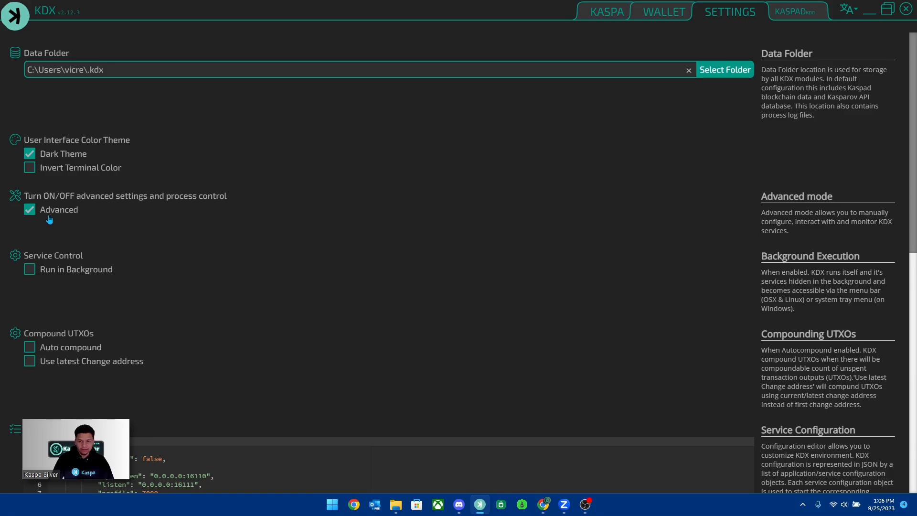
Toggle Advanced mode in KDX settings to expose the kaspad log.
click(797, 11)
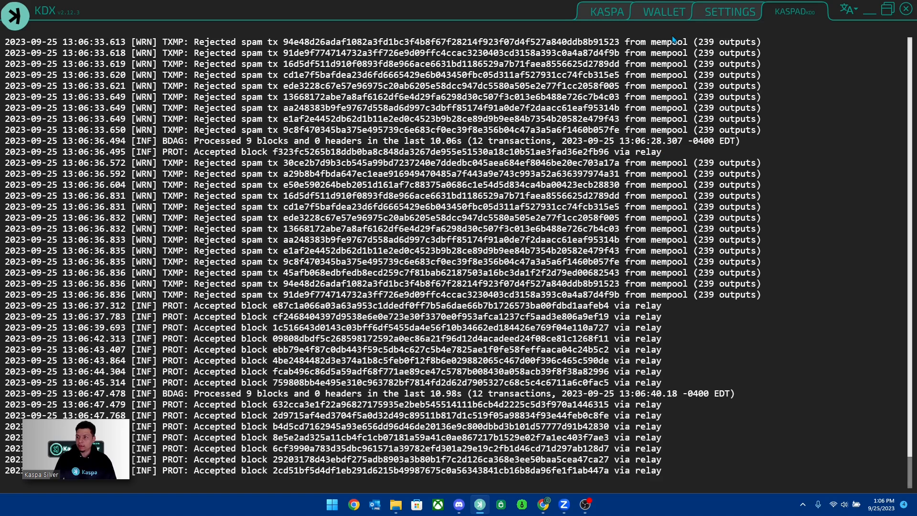
Scroll the kaspad log, then go through the Wallet tab back to the Kaspa overview.
scroll(down, 3)
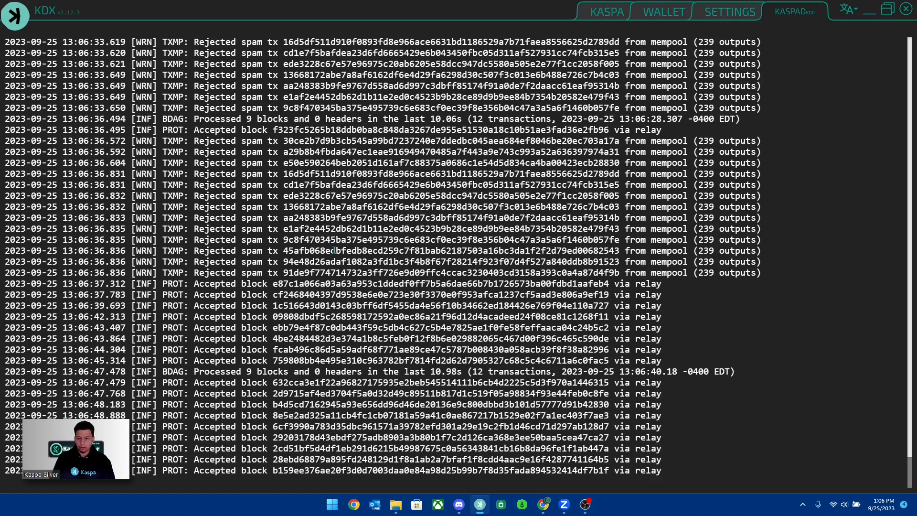
click(663, 11)
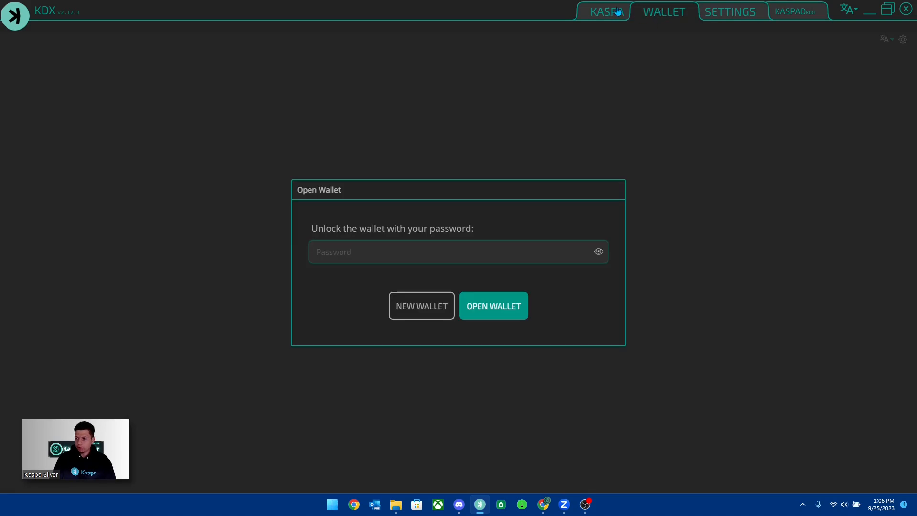
click(607, 11)
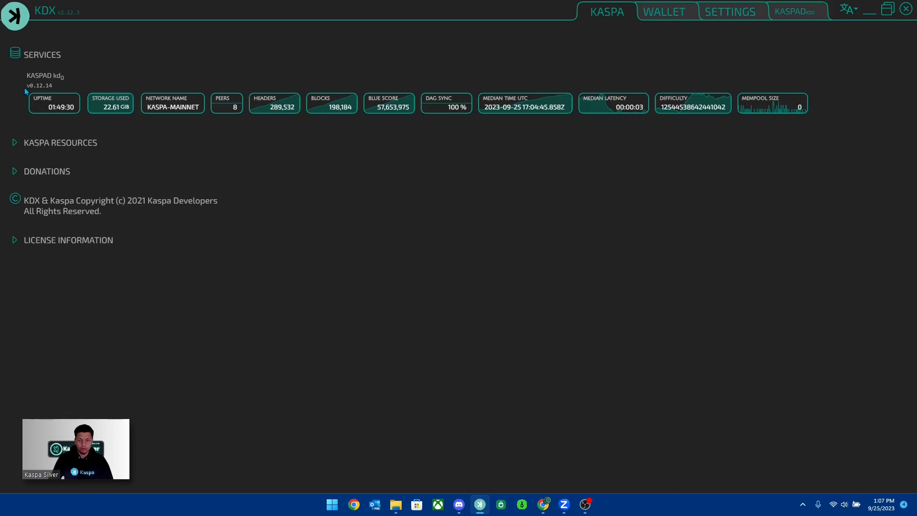
double_click(39, 85)
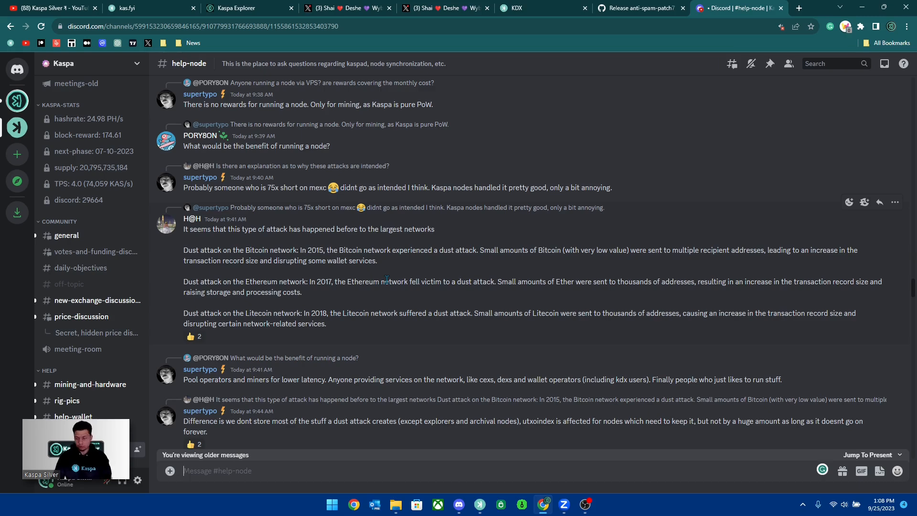
click(479, 504)
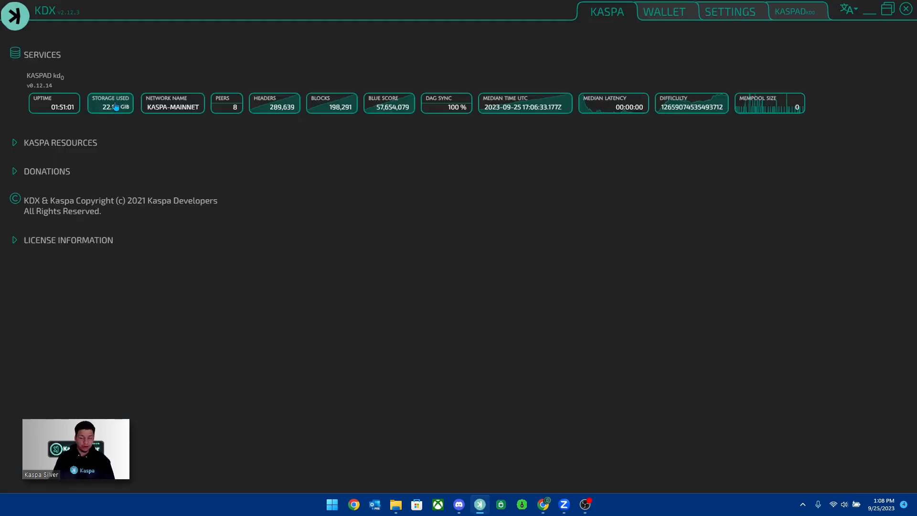
mouse_move(110, 104)
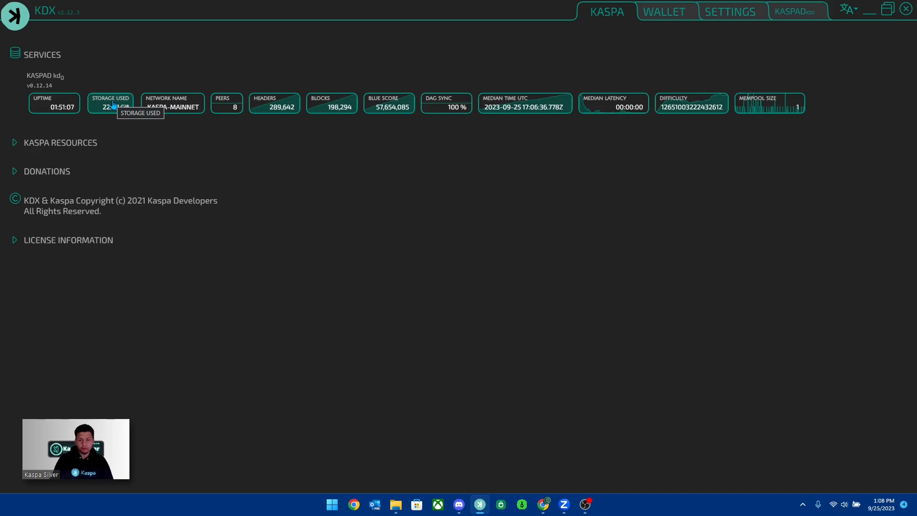
mouse_move(203, 143)
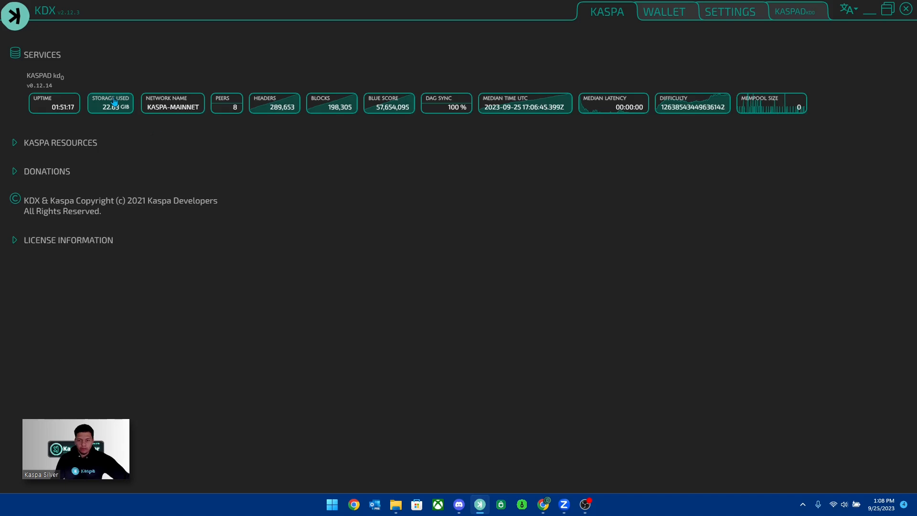
mouse_move(443, 157)
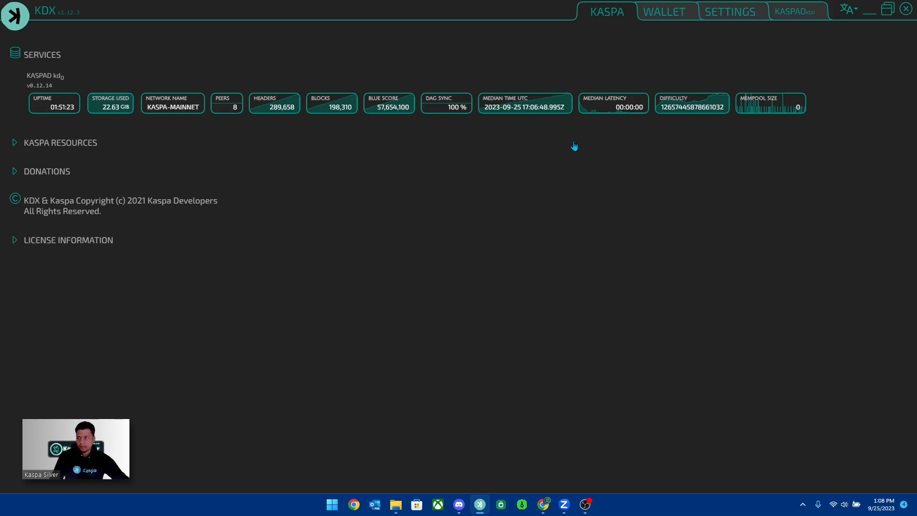
mouse_move(478, 195)
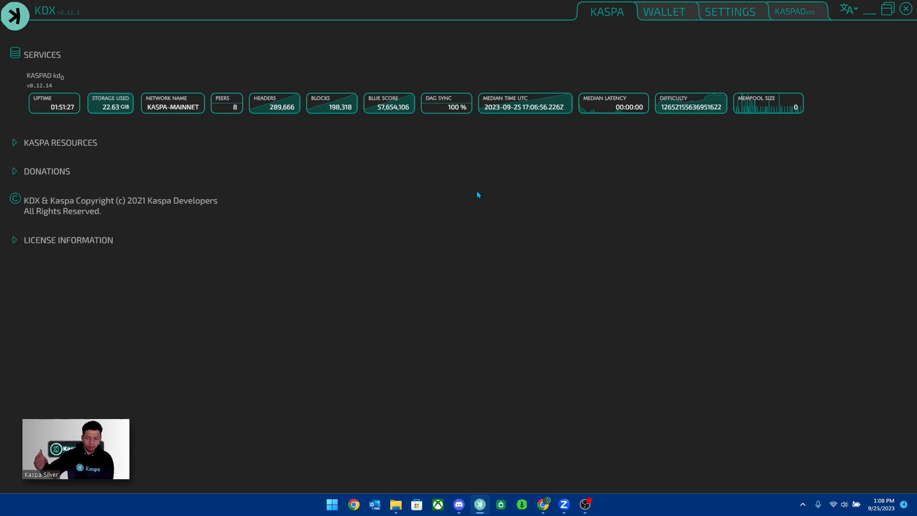
mouse_move(615, 221)
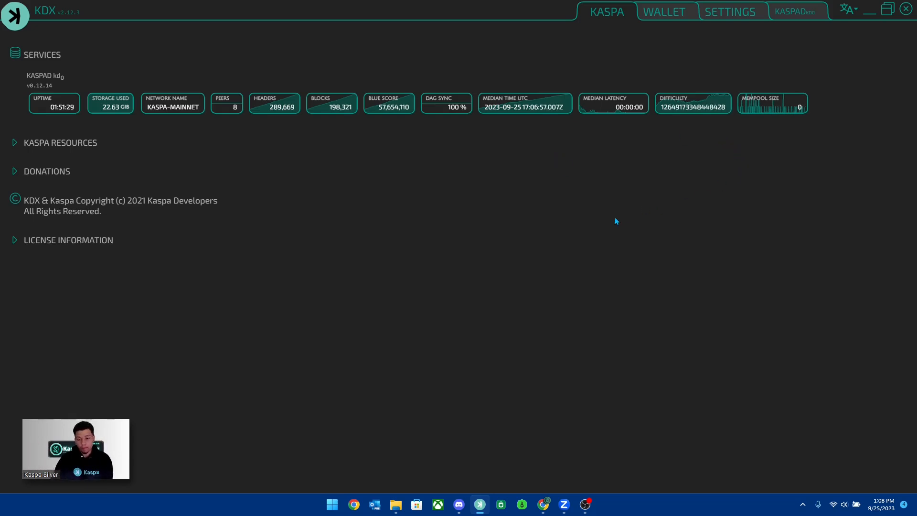
mouse_move(493, 149)
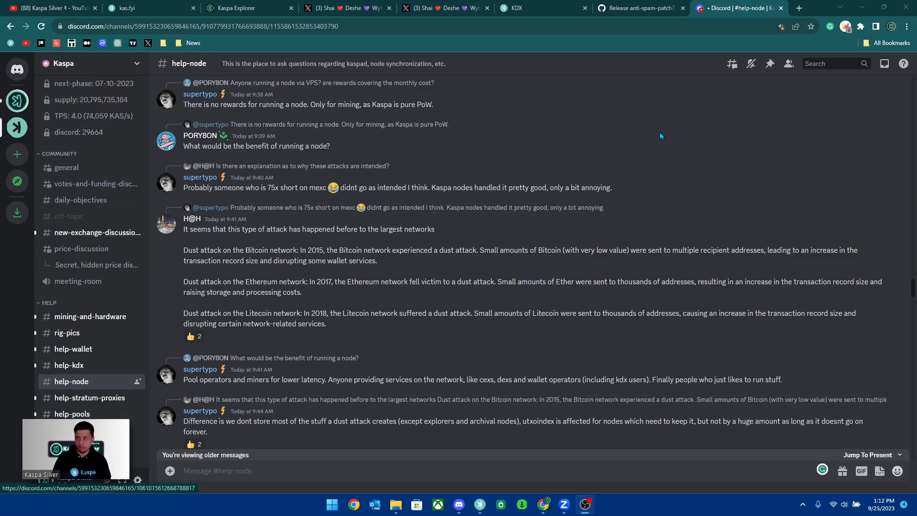
Switch Chrome to the 'Release anti-spam-patch7' GitHub tab.
click(638, 8)
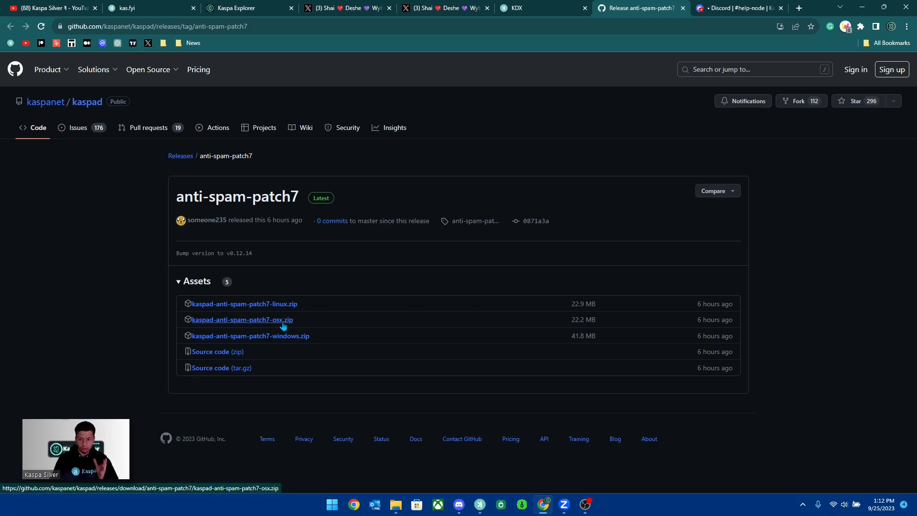
mouse_move(264, 334)
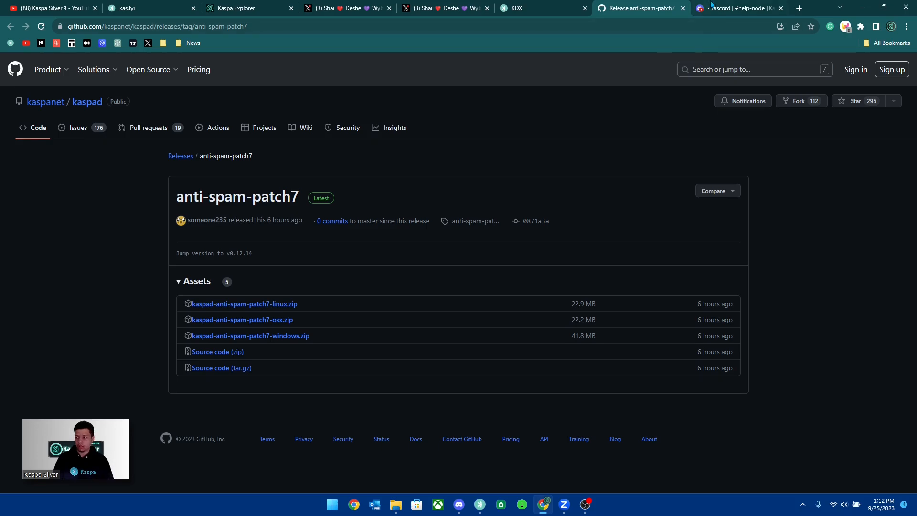
Switch to the Discord #help-node thread about dust attacks.
click(739, 7)
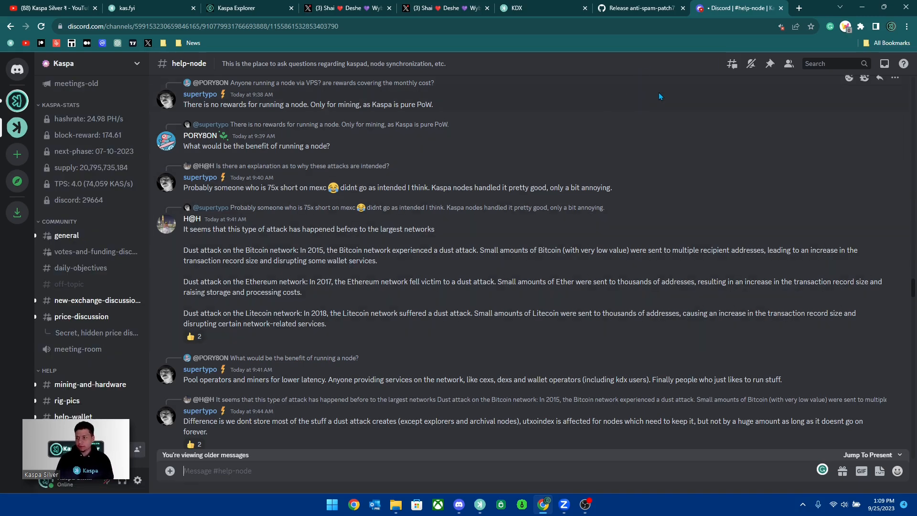
Glance at DesheShai's dust-attack post on X, then return to Kaspa Silver's YouTube videos.
click(445, 8)
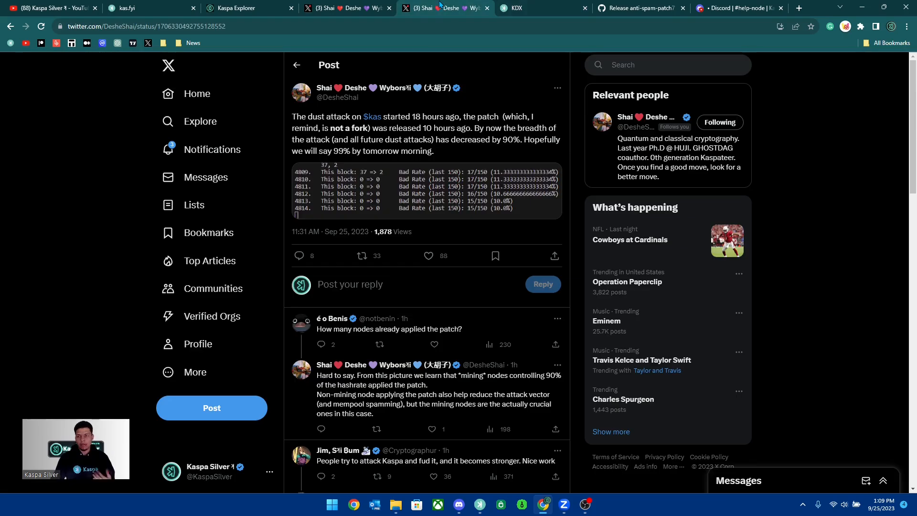
click(52, 8)
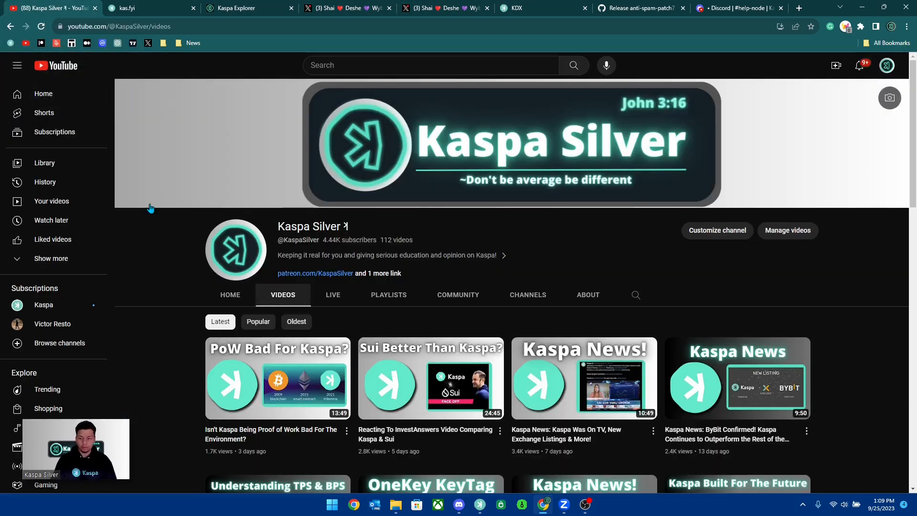